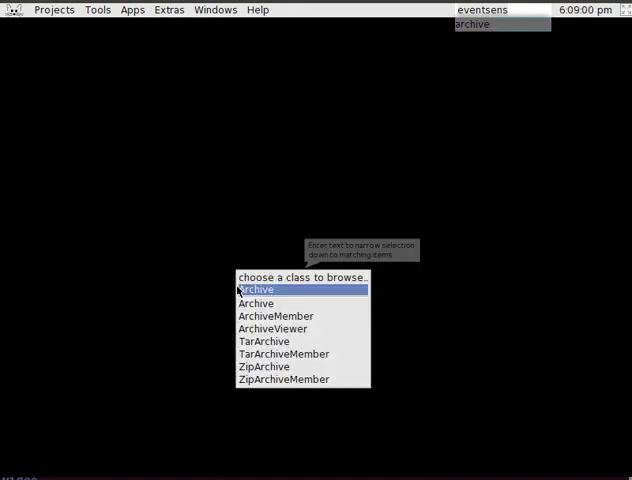
# Browse the ZipArchive class from the 'choose a class to browse' list.
pyautogui.doubleClick(262, 366)
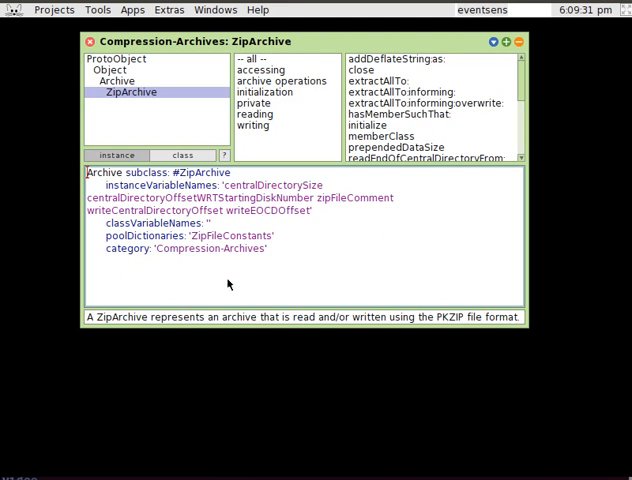
pyautogui.moveTo(426, 170)
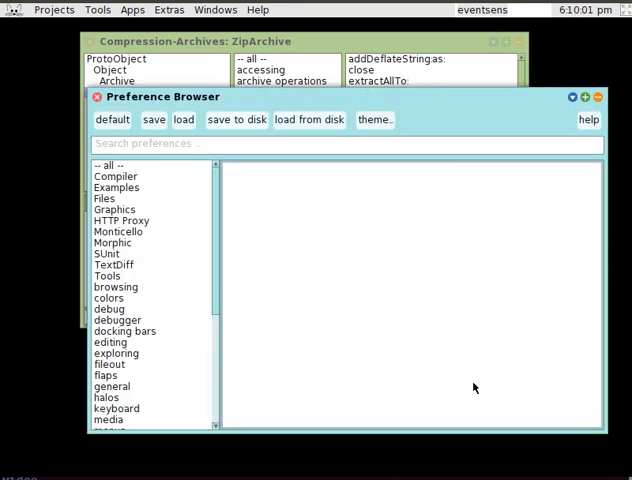
# Search preferences for 'smart' and show the Smart Horizontal Splitters description.
pyautogui.write('s')
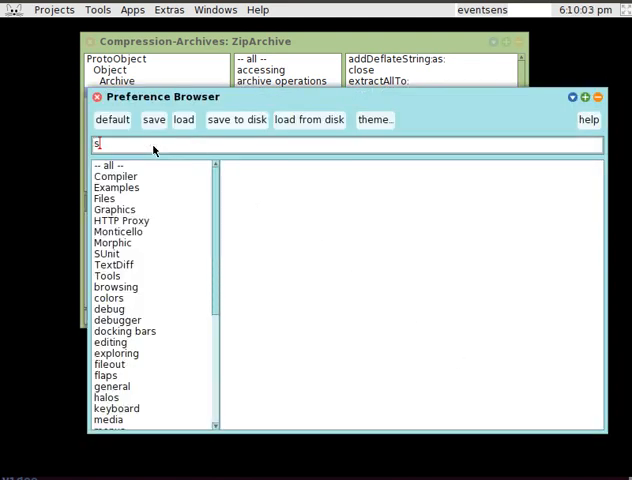
pyautogui.write('mart')
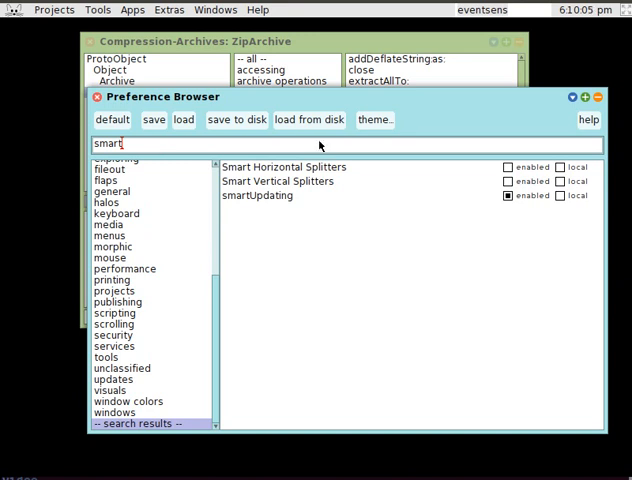
pyautogui.click(284, 168)
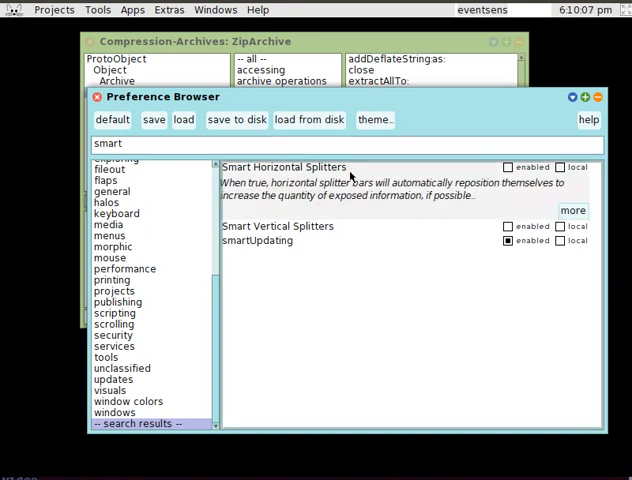
pyautogui.moveTo(436, 198)
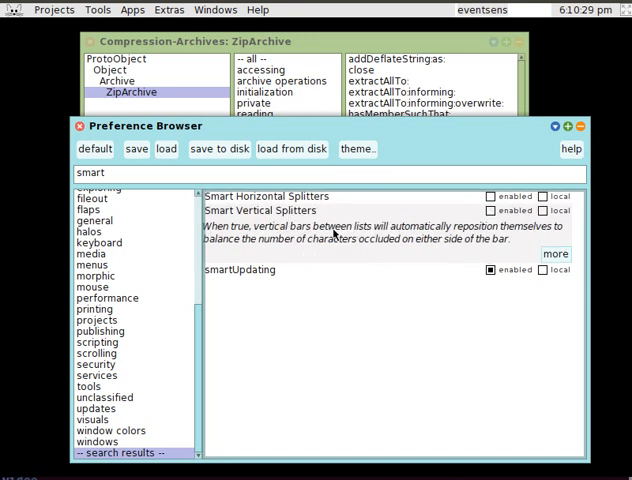
pyautogui.moveTo(344, 240)
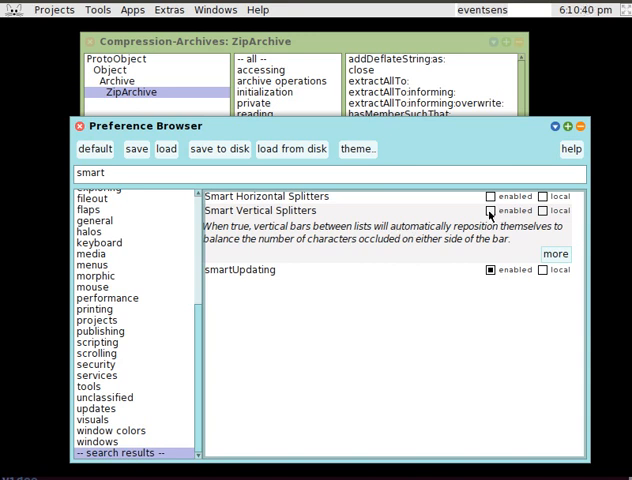
# Enable the Smart Vertical Splitters preference.
pyautogui.click(490, 196)
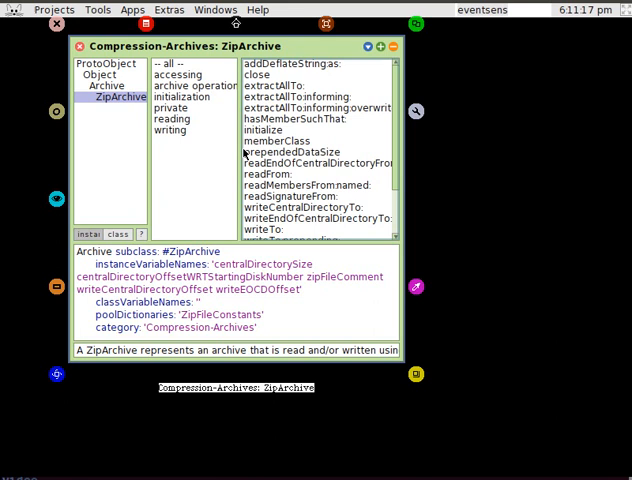
# Shrink the ZipArchive browser window so its panes rearrange.
pyautogui.click(300, 152)
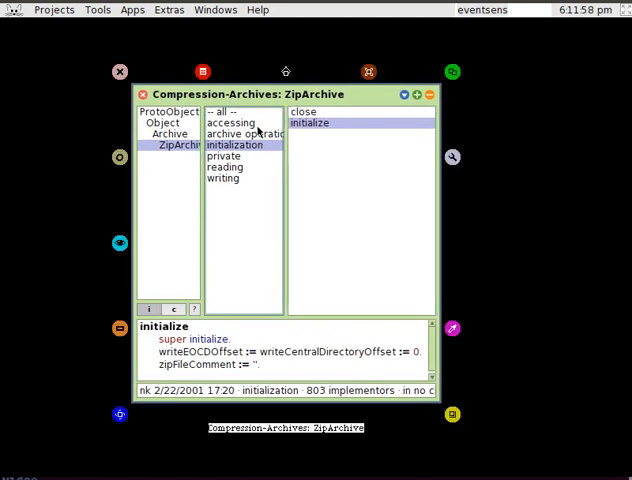
# Show ZipArchive's accessing category methods in the shrunken browser.
pyautogui.click(232, 122)
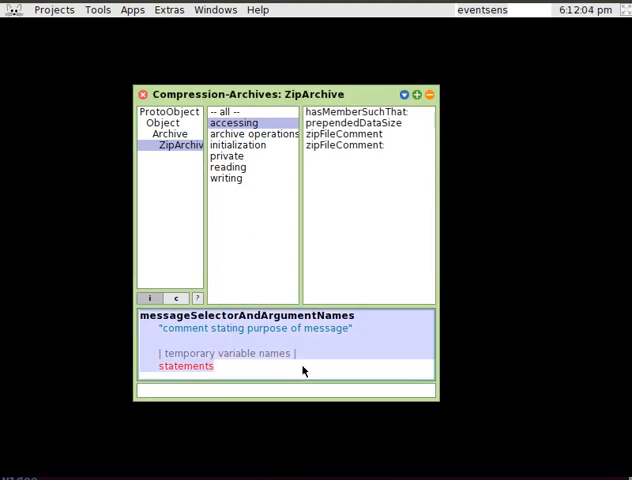
pyautogui.moveTo(356, 204)
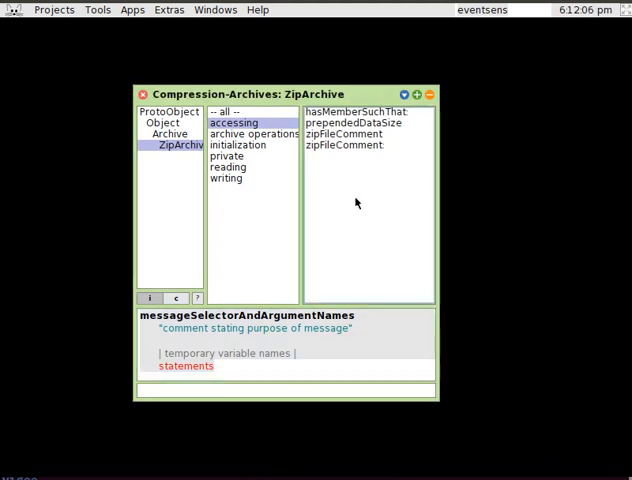